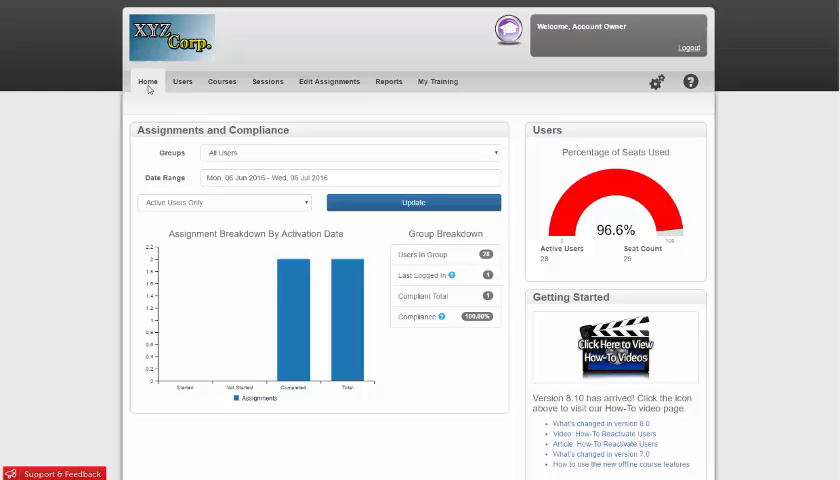
{"action": "mouse_move", "coordinate": [220, 80]}
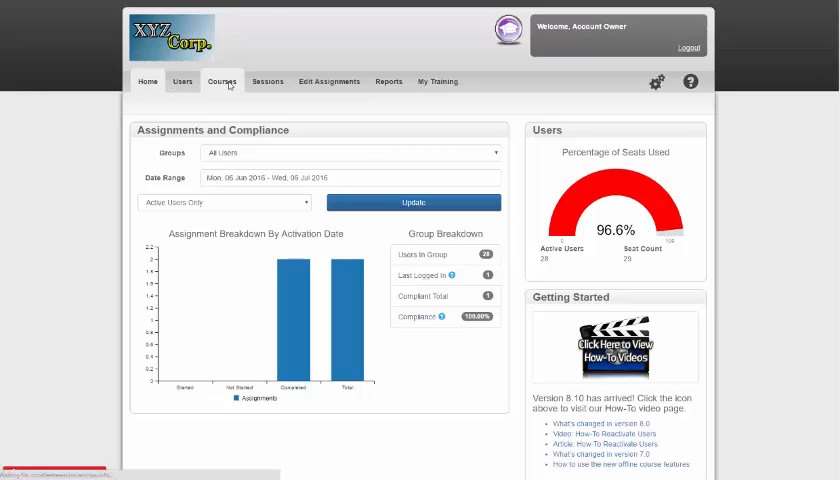
Step: Show the Courses page with the full list of available courses
{"action": "left_click", "coordinate": [220, 80]}
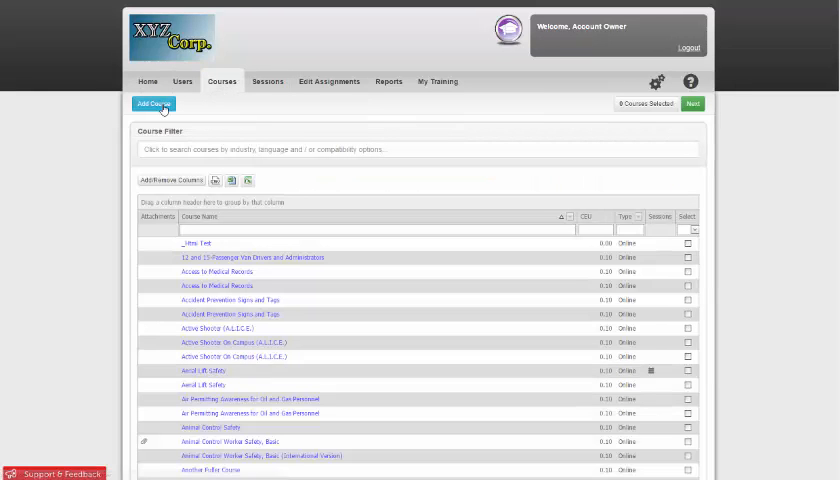
Step: Begin a new From Attachment course and fill in its name, description and 10-minute duration
{"action": "left_click", "coordinate": [152, 104]}
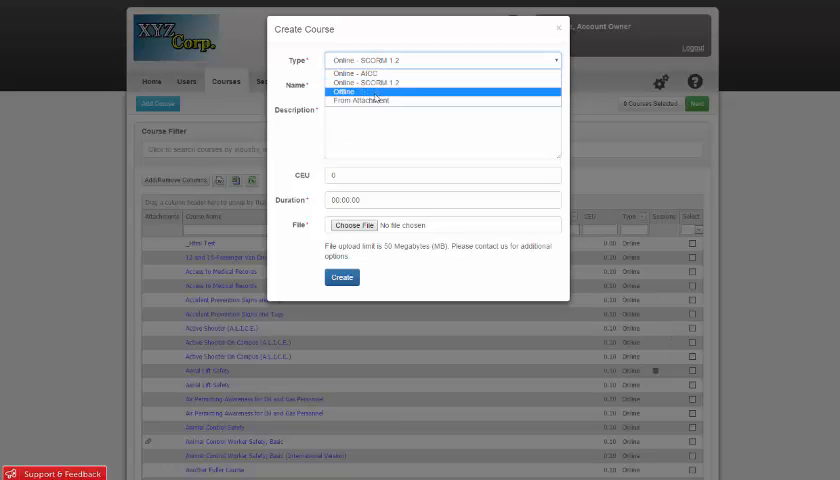
{"action": "left_click", "coordinate": [386, 100]}
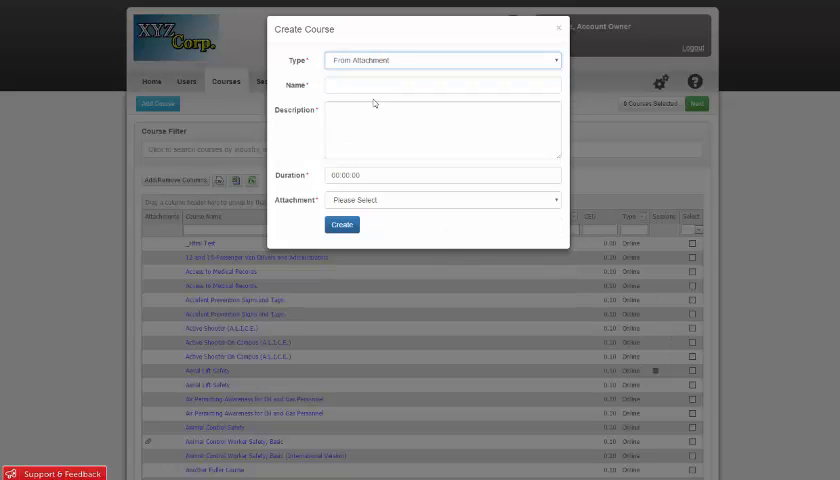
{"action": "left_click", "coordinate": [340, 224]}
{"action": "type", "text": "Phases of Setup"}
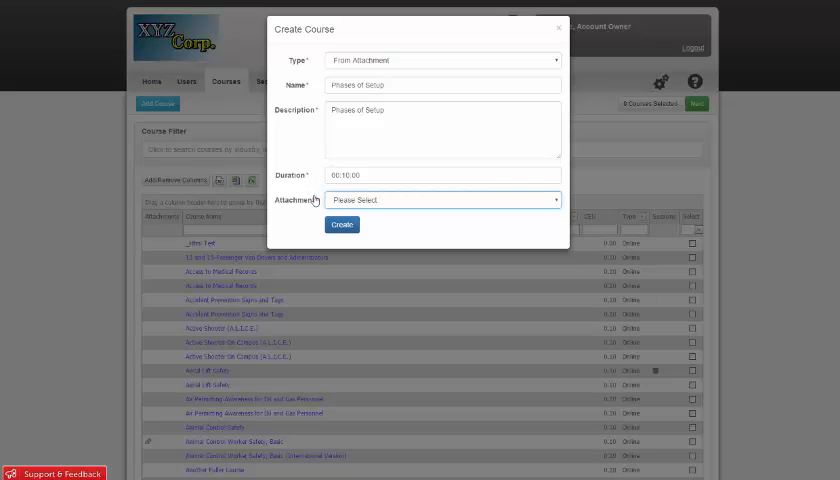
Step: Choose Phases.png as the attachment and create the Phases of Setup course
{"action": "left_click", "coordinate": [440, 200]}
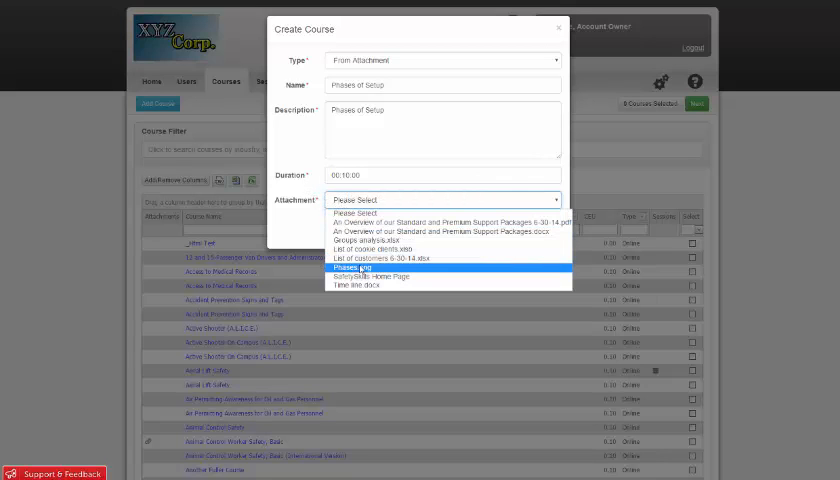
{"action": "left_click", "coordinate": [360, 268]}
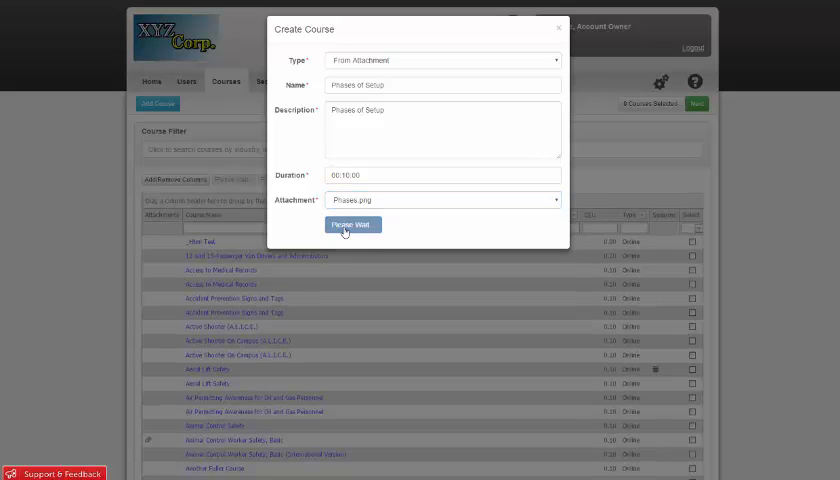
{"action": "left_click", "coordinate": [352, 224]}
{"action": "type", "text": "phases"}
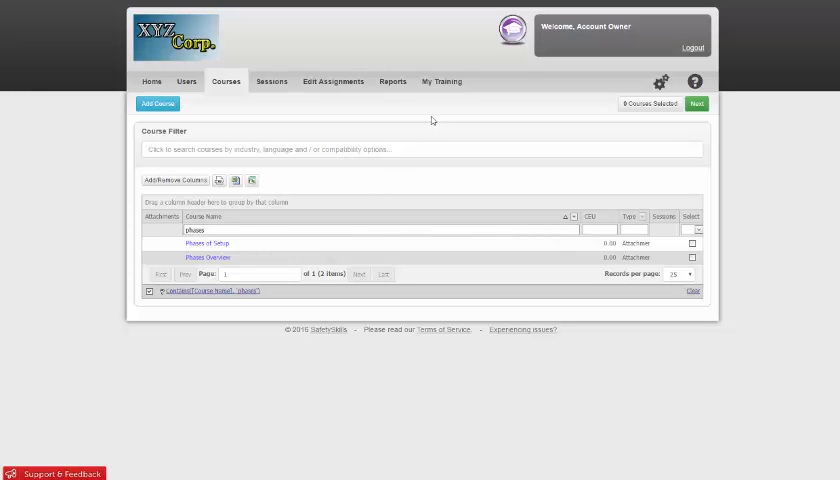
Step: Launch Phases of Setup from Current Training on the My Training page
{"action": "left_click", "coordinate": [438, 80]}
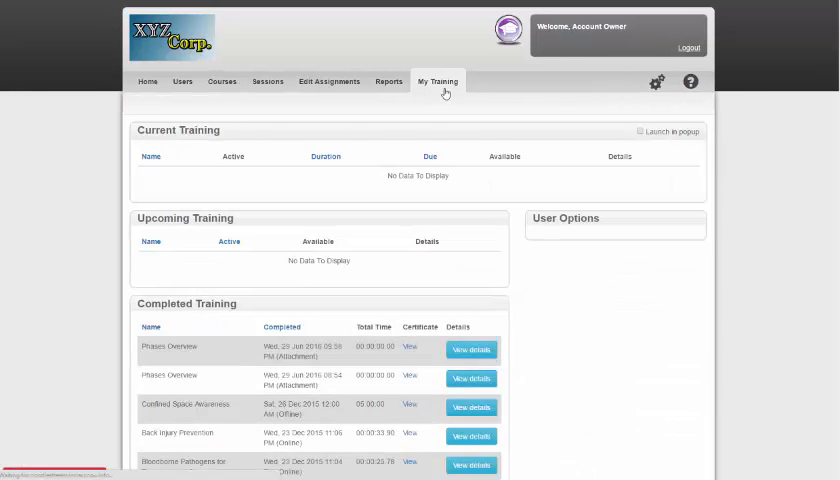
{"action": "left_click", "coordinate": [438, 80]}
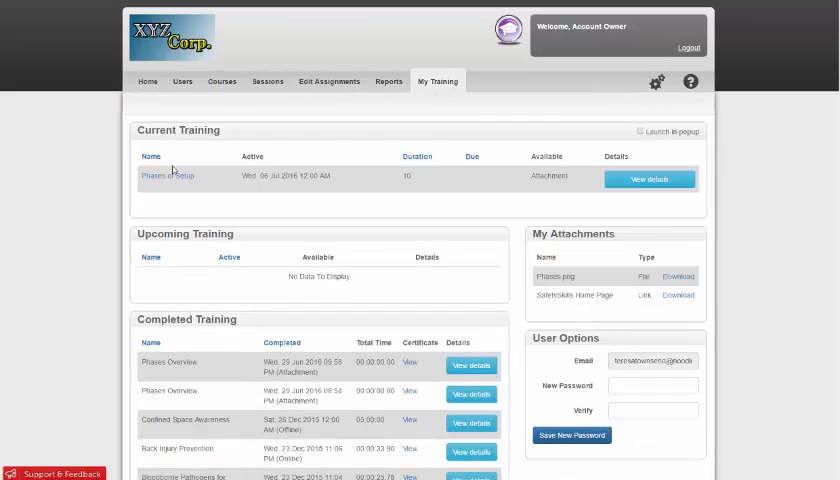
{"action": "mouse_move", "coordinate": [212, 188]}
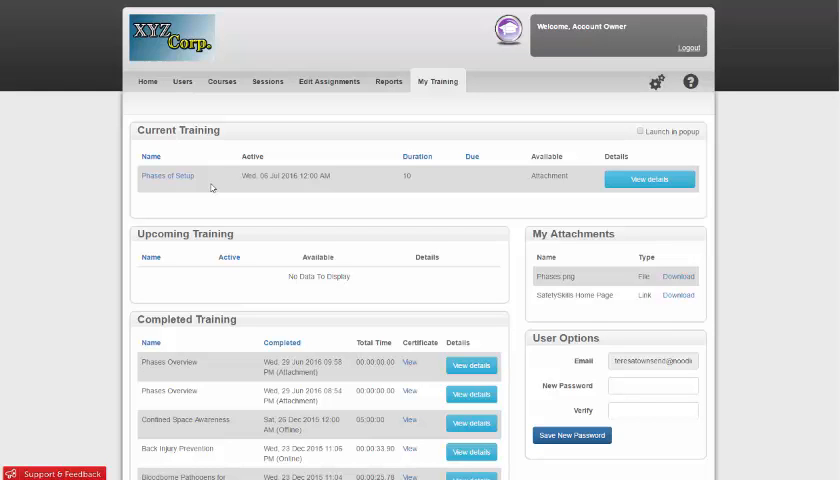
{"action": "mouse_move", "coordinate": [178, 186]}
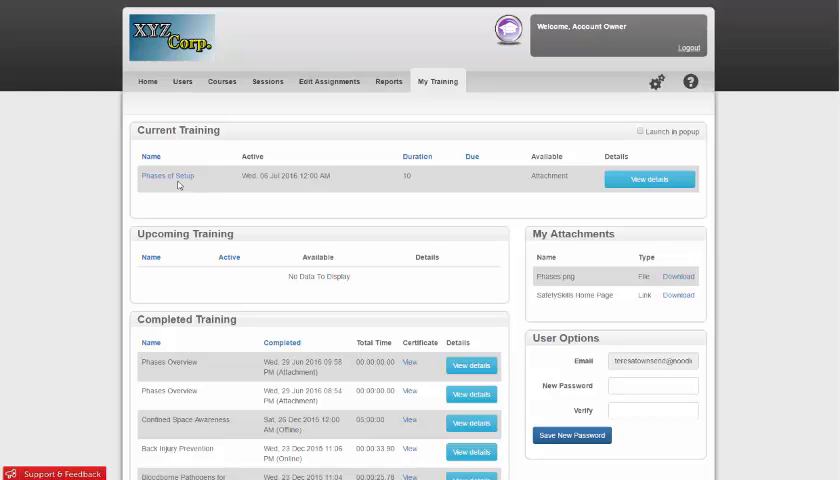
{"action": "left_click", "coordinate": [648, 180]}
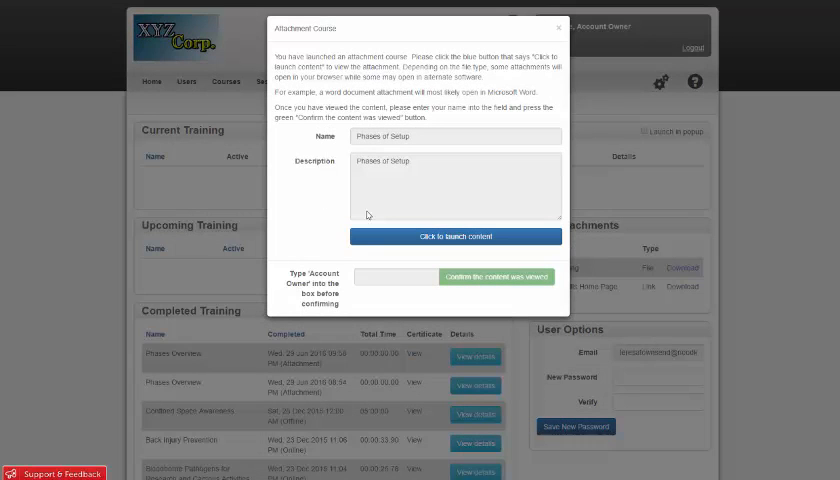
Step: Enter Account Owner in the confirmation box and confirm the content was viewed
{"action": "left_click", "coordinate": [454, 236]}
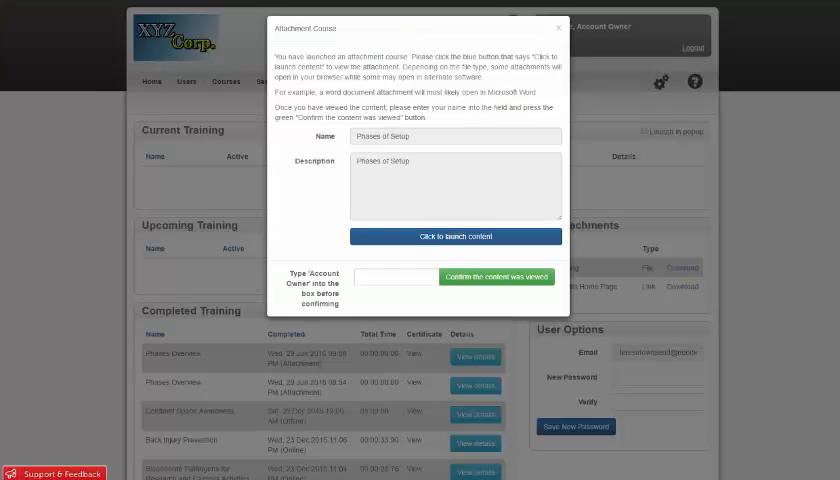
{"action": "mouse_move", "coordinate": [312, 188]}
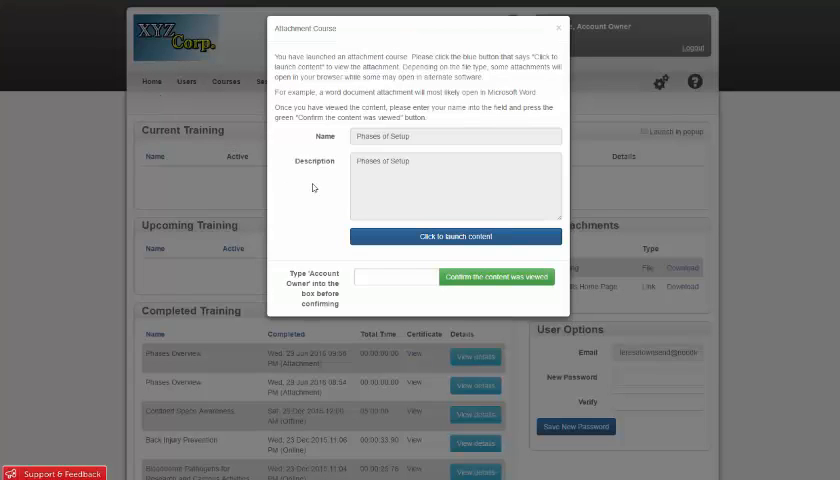
{"action": "left_click", "coordinate": [398, 276]}
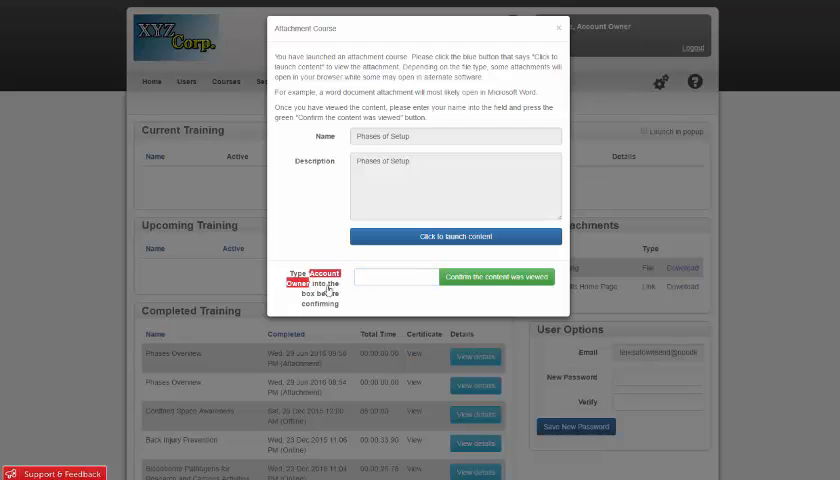
{"action": "left_click", "coordinate": [396, 276]}
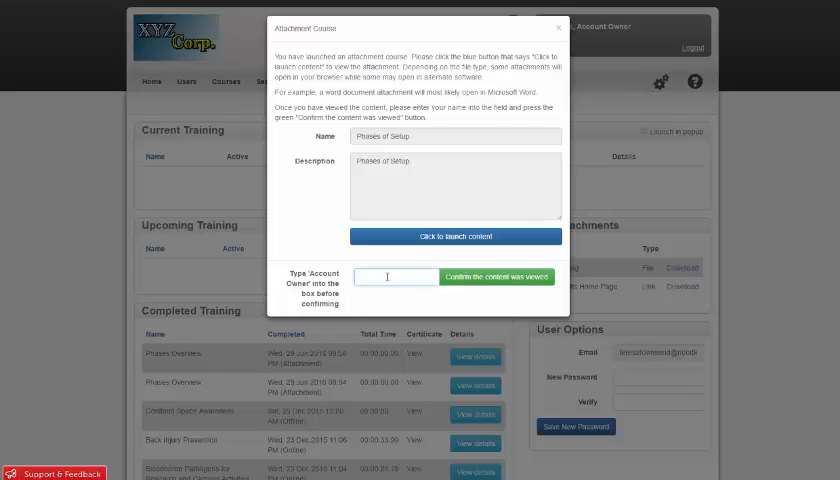
{"action": "type", "text": "Account Owner"}
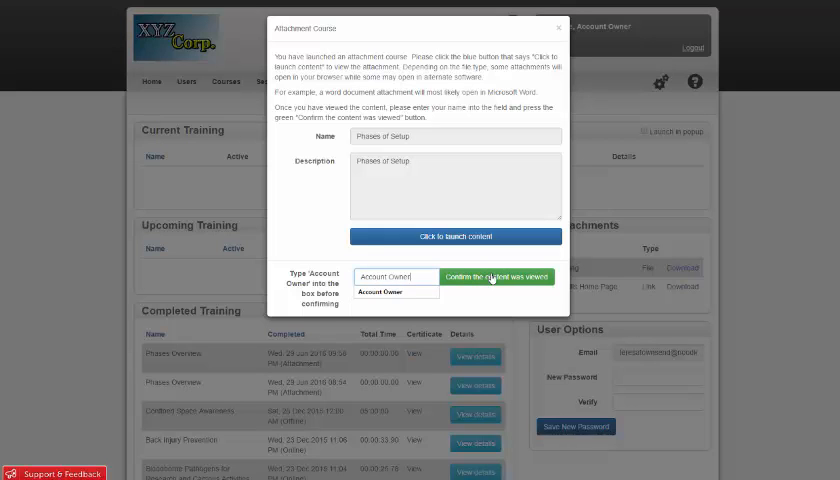
{"action": "left_click", "coordinate": [496, 276]}
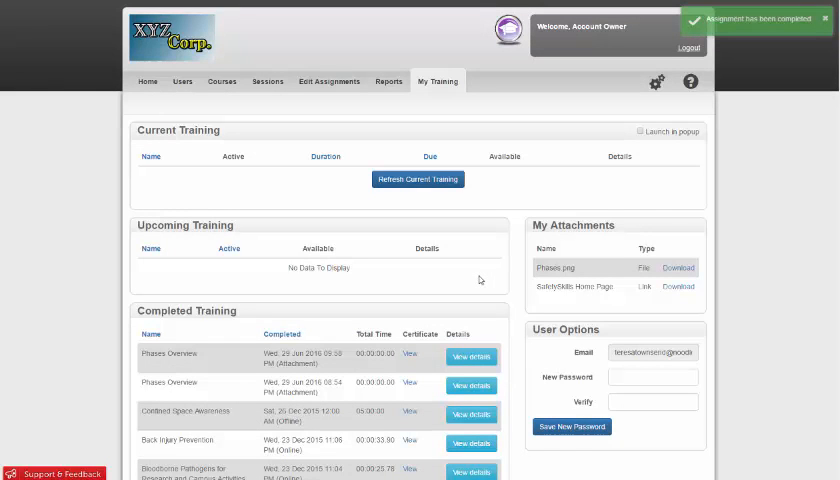
Step: Review Phases of Setup now listed under completed training with its completion record
{"action": "scroll", "scroll_direction": "down", "scroll_amount": 3}
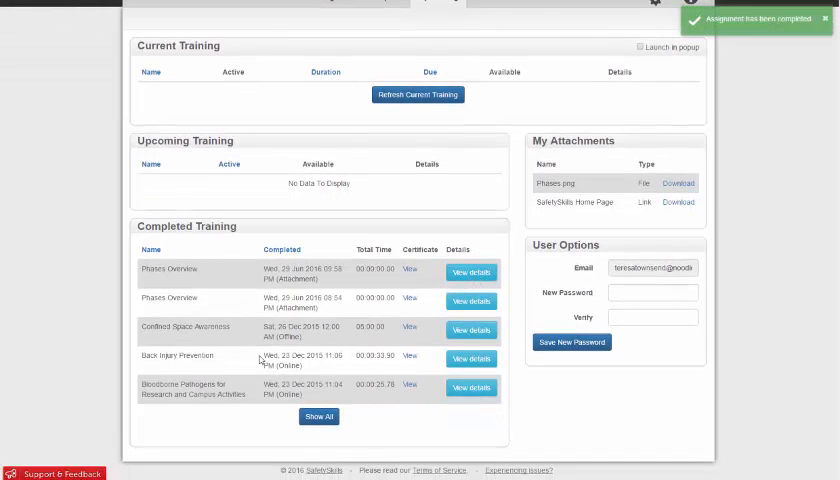
{"action": "left_click", "coordinate": [168, 272]}
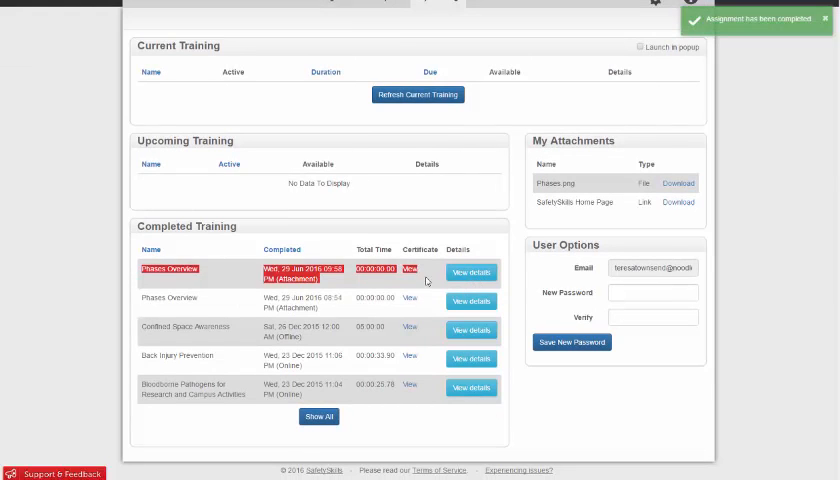